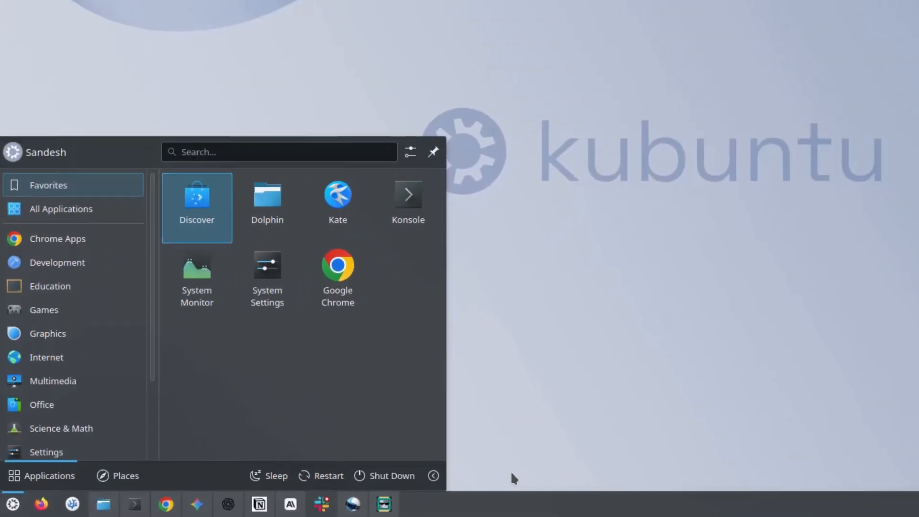
# View the NVIDIA 580.65.06 driver release notes' supported Linux distributions table, then move to another tab
pyautogui.click(382, 476)
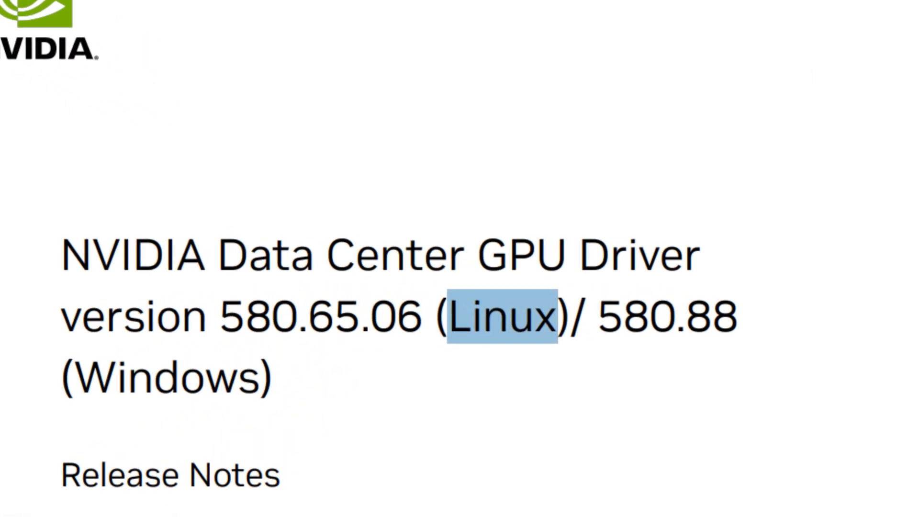
pyautogui.scroll(-3)
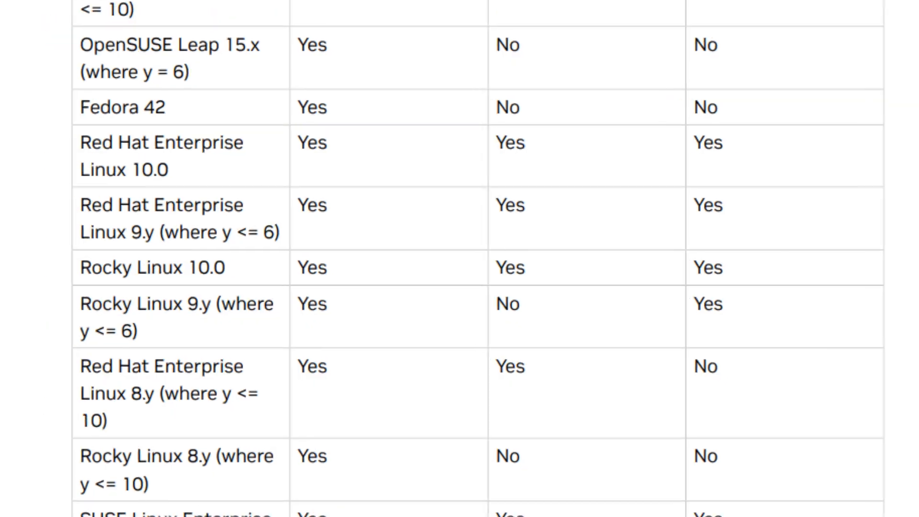
pyautogui.click(298, 9)
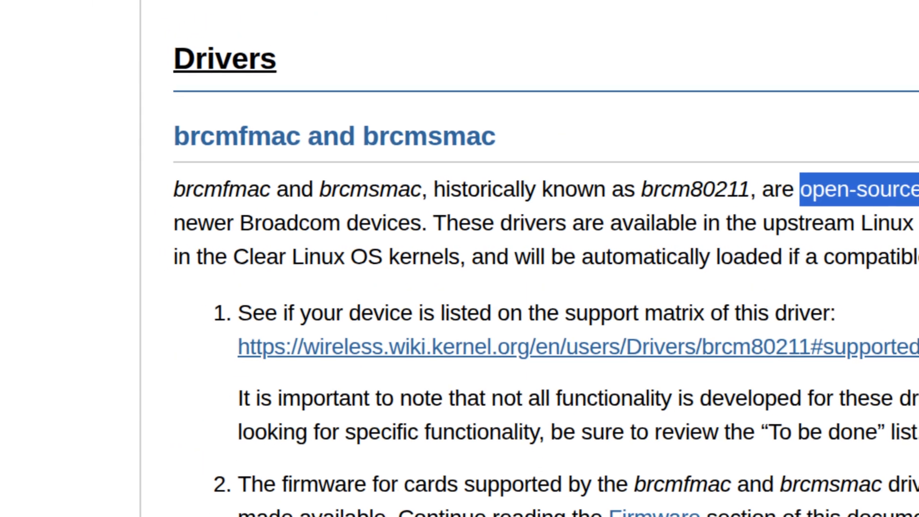
# Scroll the Clear Linux docs to the brcmfmac and brcmsmac Broadcom drivers section and leave the page
pyautogui.scroll(-3)
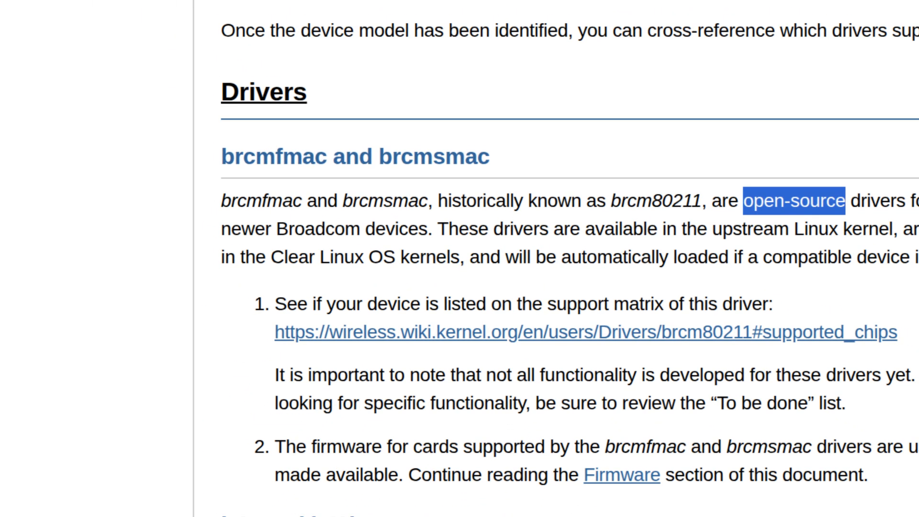
pyautogui.click(52, 20)
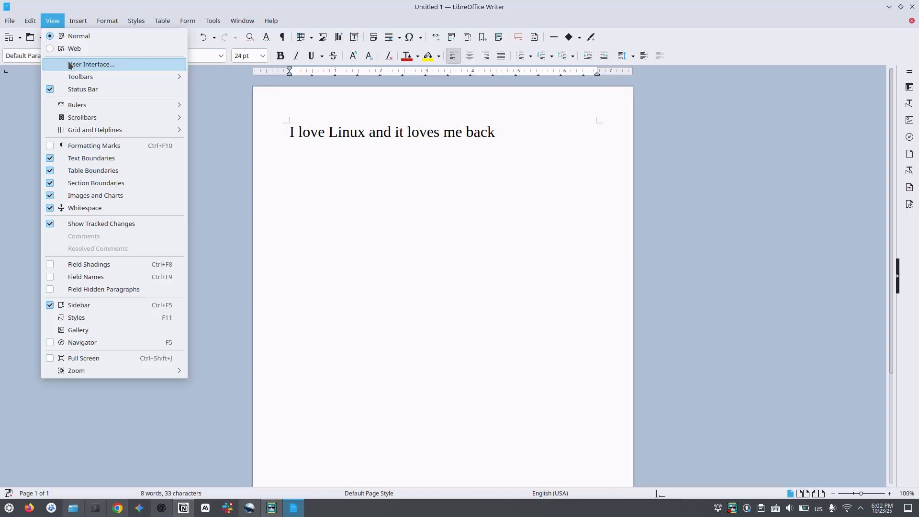
# Switch LibreOffice Writer to the Tabbed ribbon-style user interface layout
pyautogui.click(91, 64)
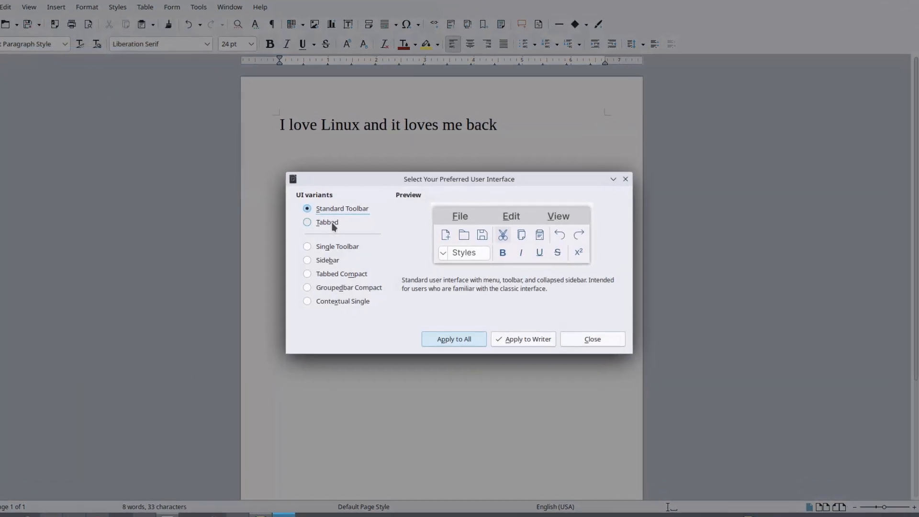
pyautogui.click(306, 221)
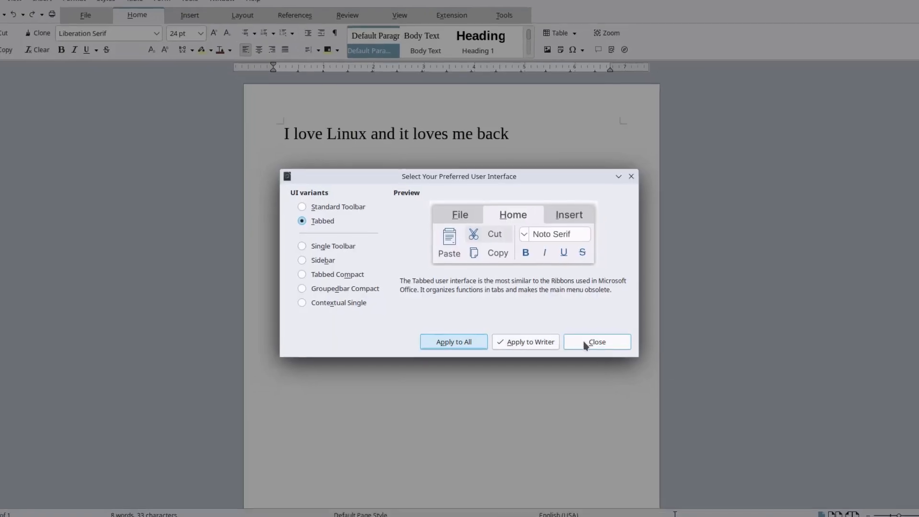
pyautogui.click(597, 341)
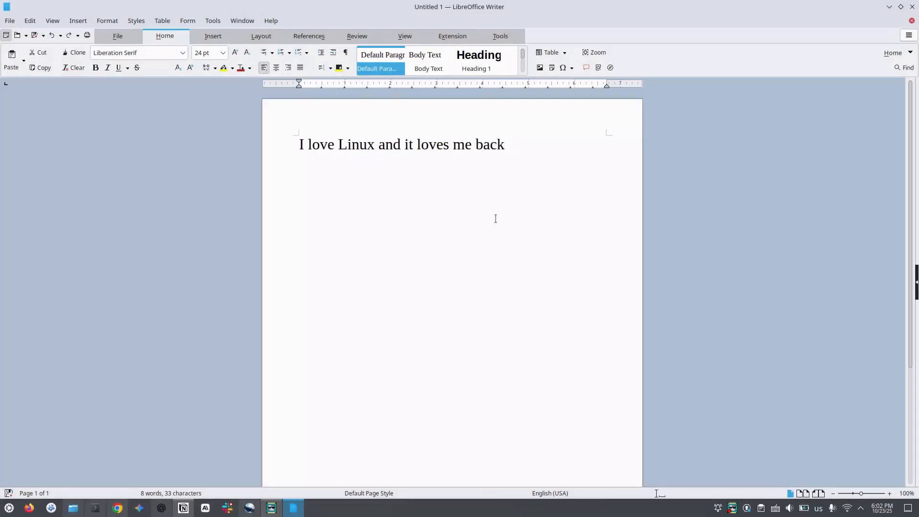
pyautogui.moveTo(351, 429)
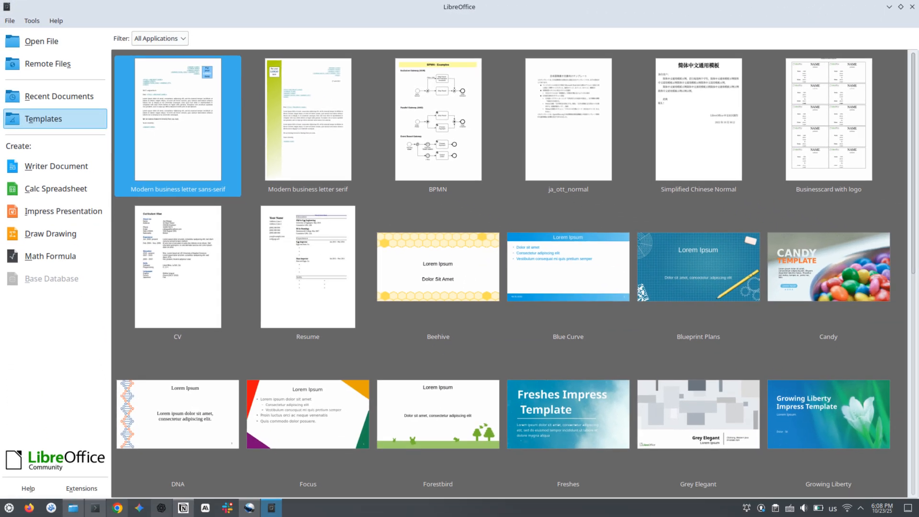
# Show the Templates gallery in the LibreOffice Start Center sidebar
pyautogui.click(64, 210)
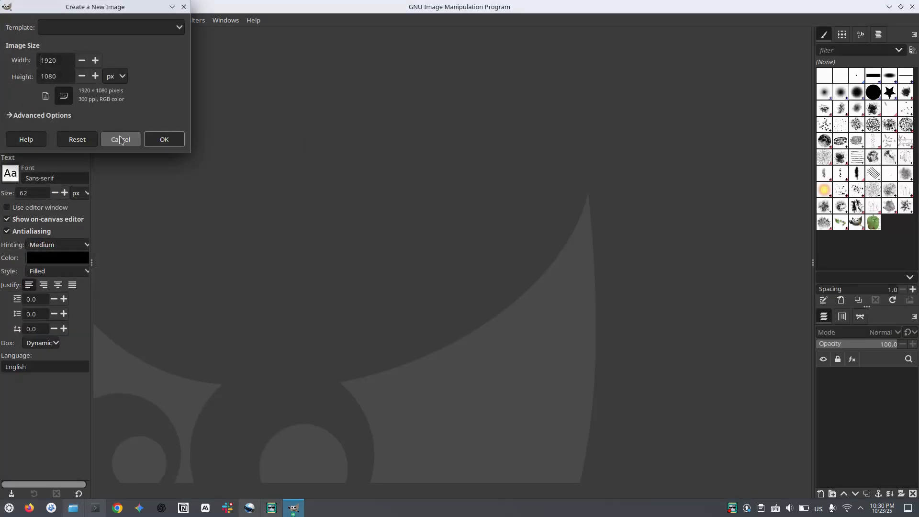
# Cancel the Create a New Image dialog for the 1920×1080 GIMP image
pyautogui.click(164, 139)
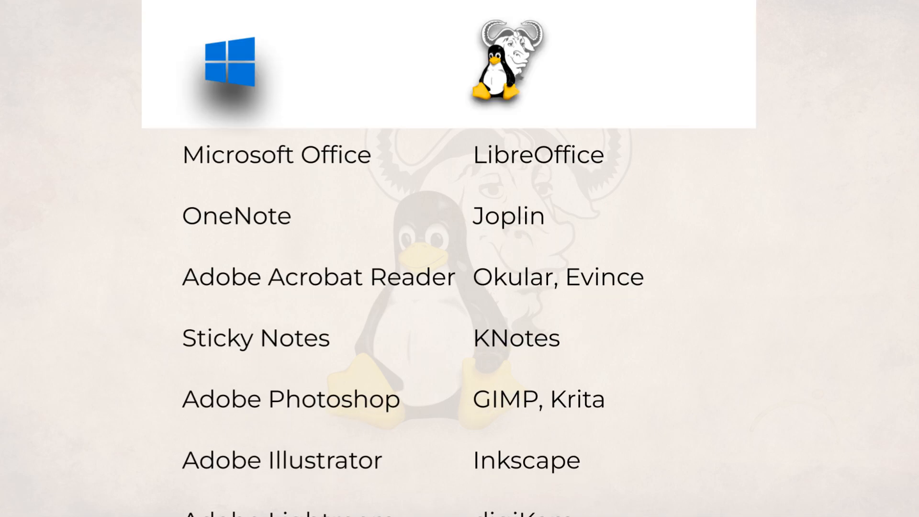
pyautogui.scroll(-3)
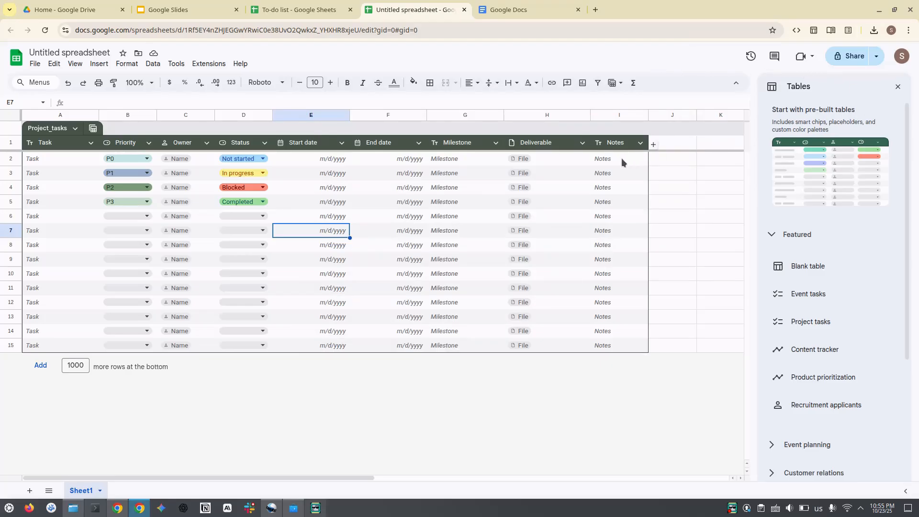
# Start a blank Google Slides presentation and dismiss the Workspace promotion banner
pyautogui.click(185, 10)
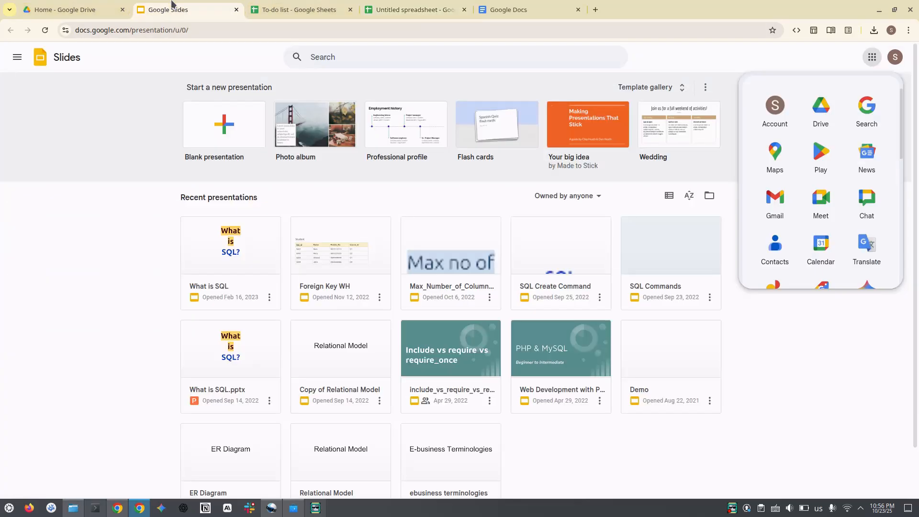
pyautogui.moveTo(223, 138)
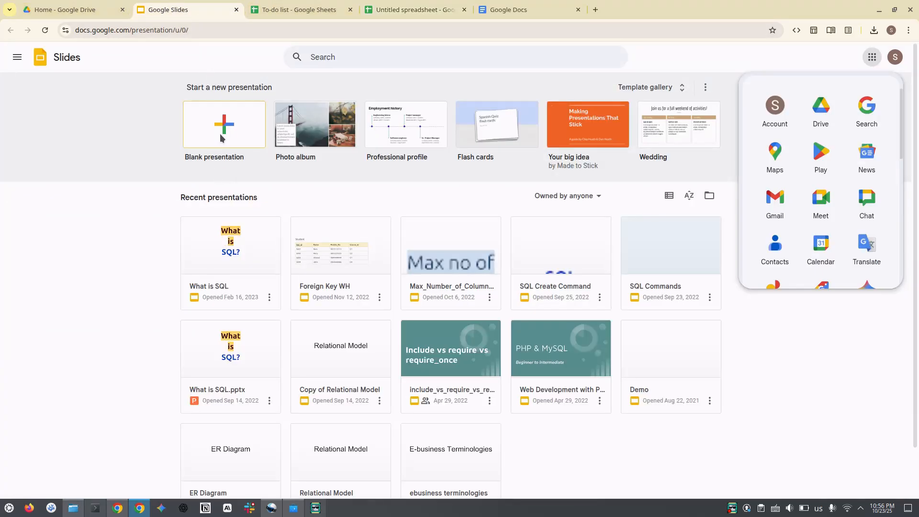
pyautogui.click(223, 124)
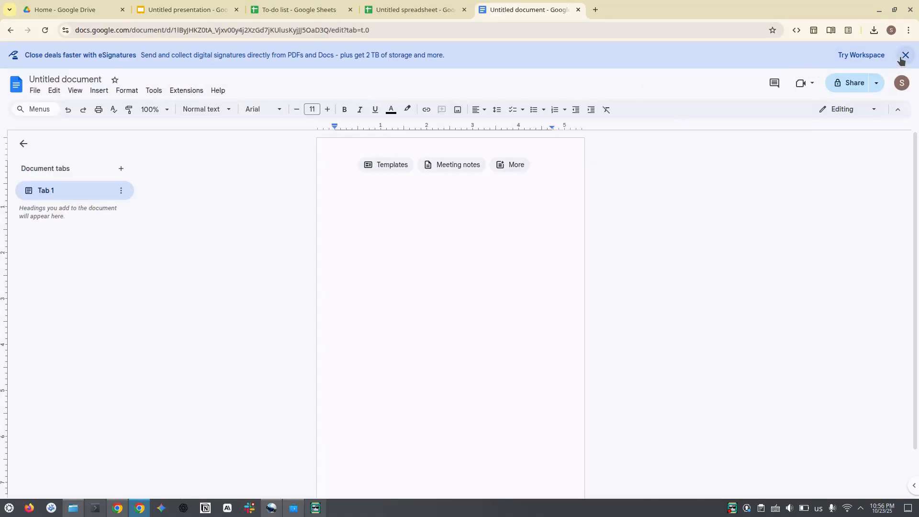
pyautogui.click(904, 56)
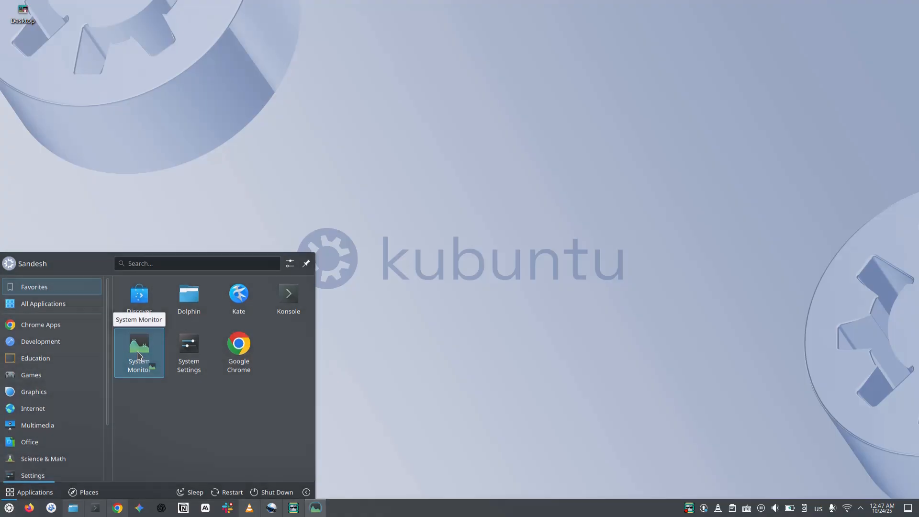
# Launch System Monitor and System Settings from the KDE application menu
pyautogui.click(139, 348)
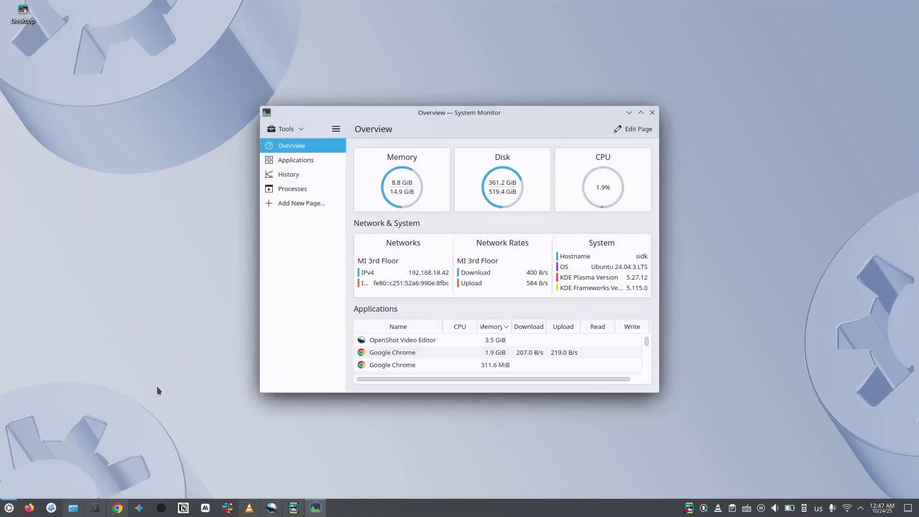
pyautogui.click(640, 113)
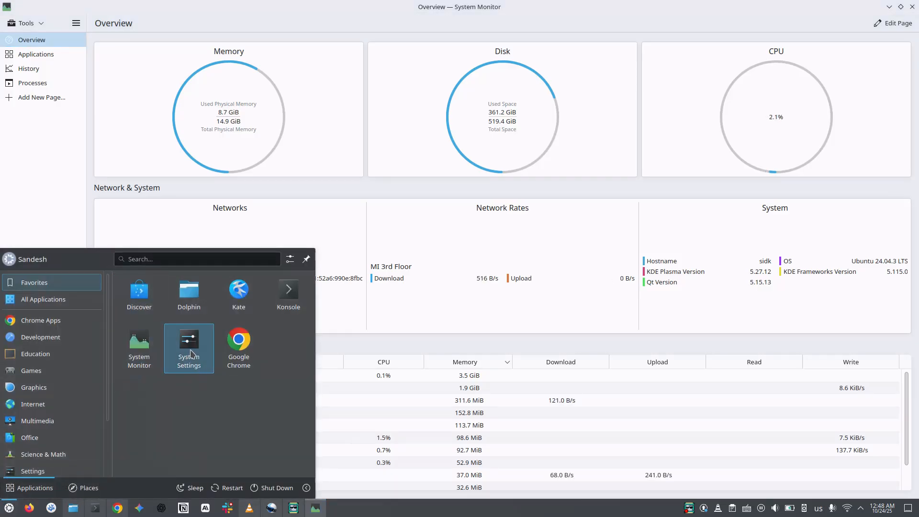
pyautogui.click(188, 342)
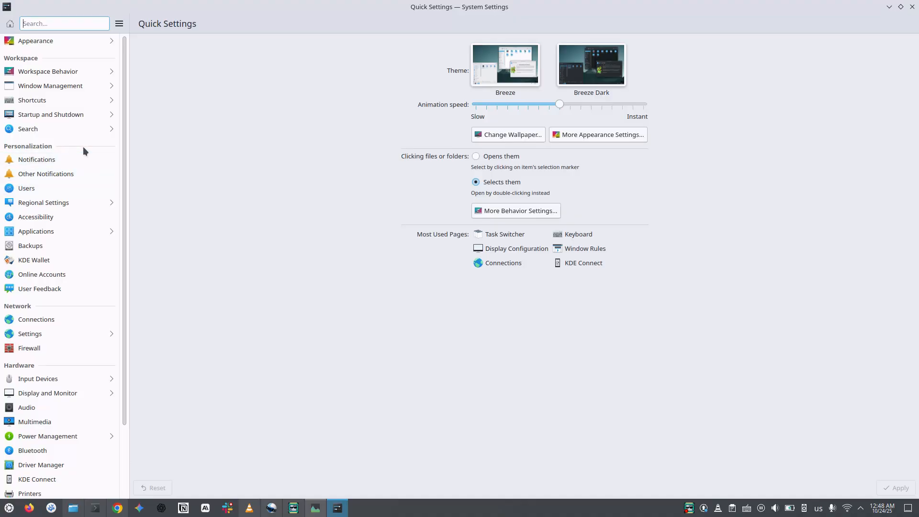
pyautogui.click(48, 71)
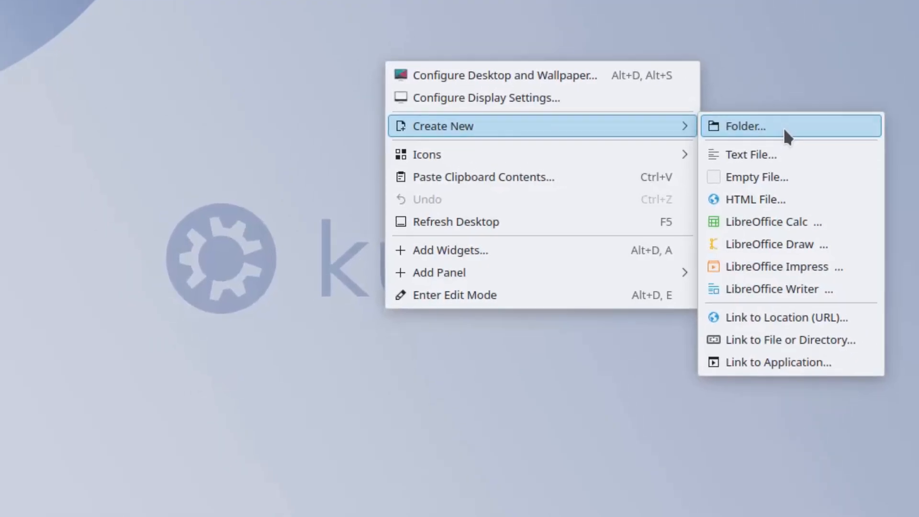
# Create a new desktop folder and begin naming it 'Dem'
pyautogui.click(745, 127)
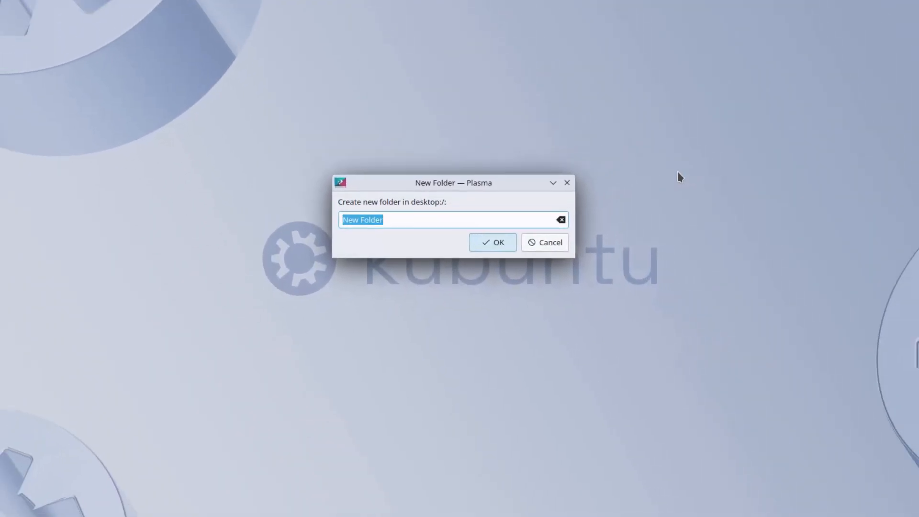
pyautogui.write('Dem')
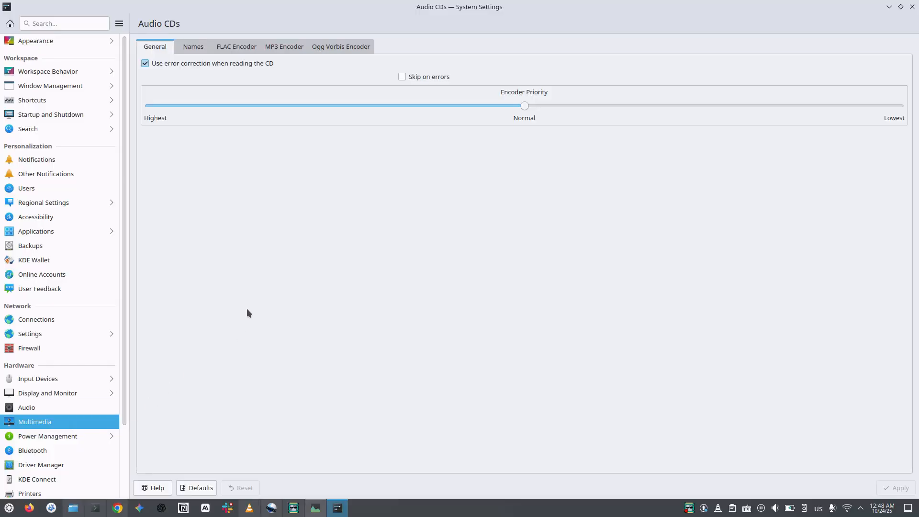
# Browse Multimedia and Energy Saving settings, then restore System Monitor from full screen
pyautogui.click(48, 435)
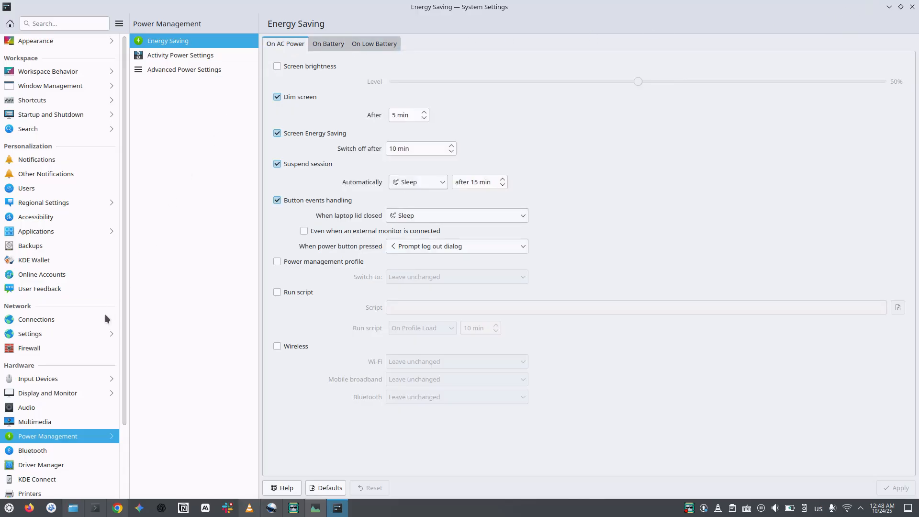
pyautogui.click(30, 333)
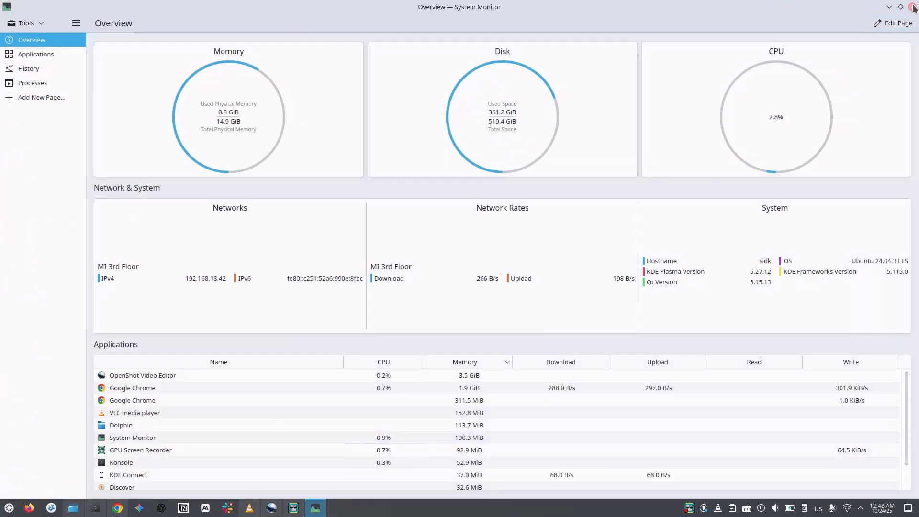
pyautogui.click(902, 7)
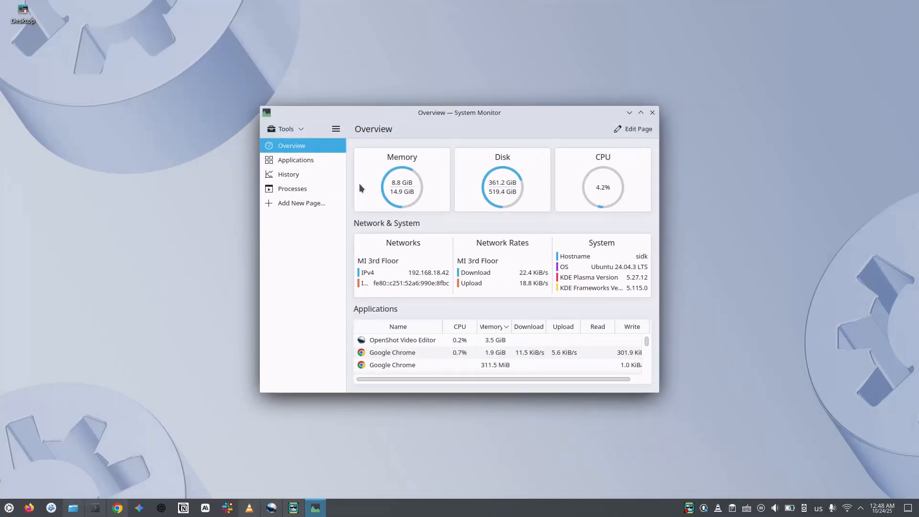